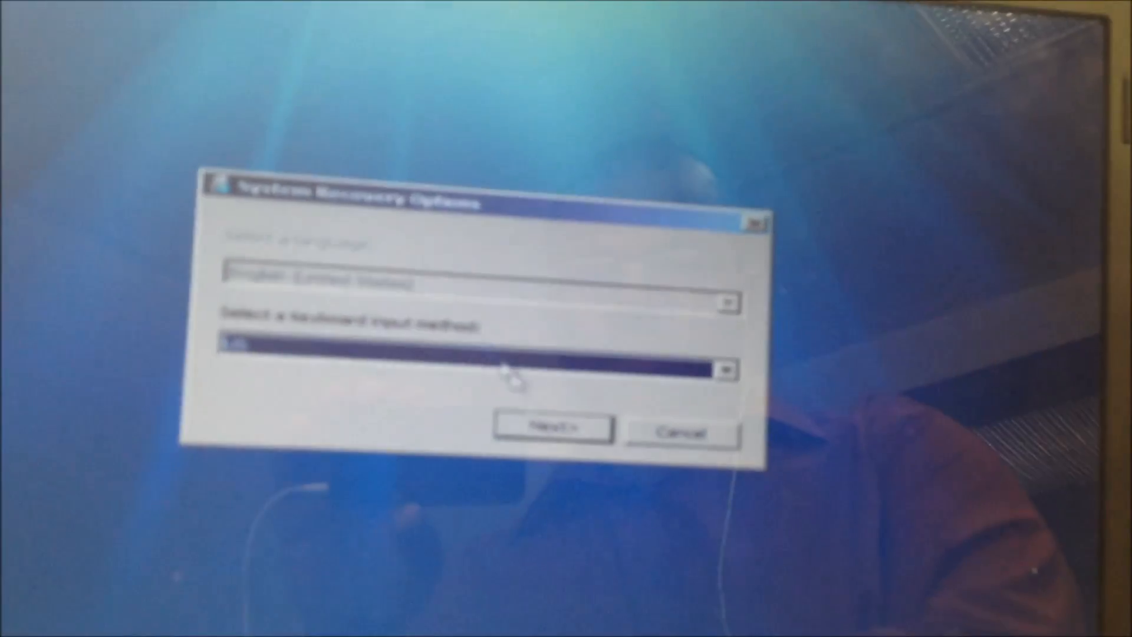
Accept the keyboard settings and log on as local user, retrying after the wrong-password error
left_click(550, 427)
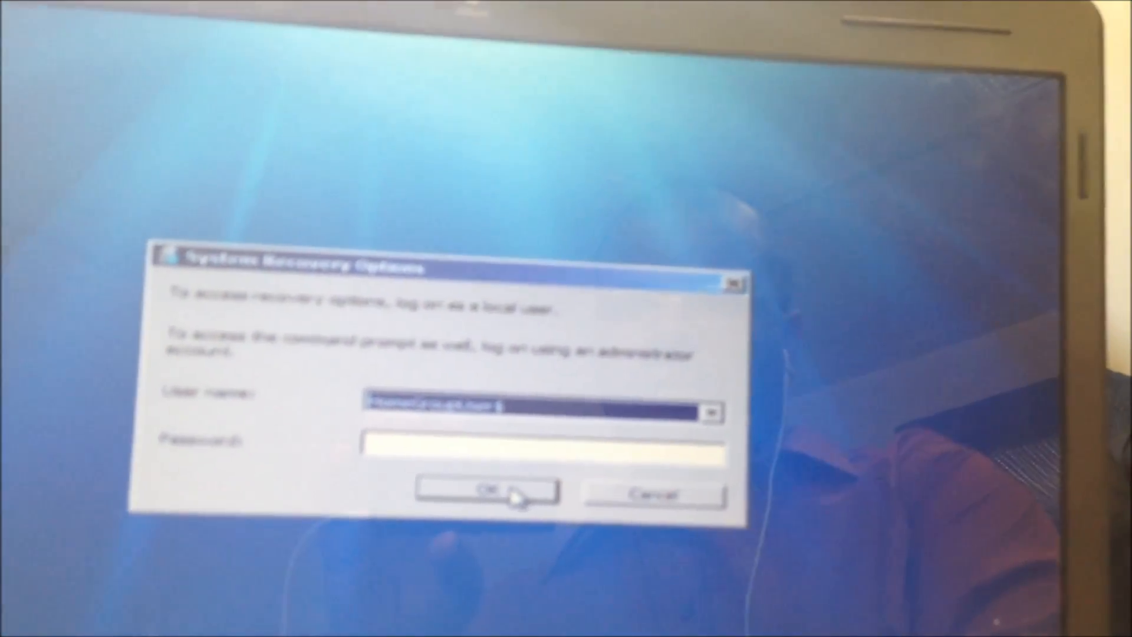
left_click(488, 493)
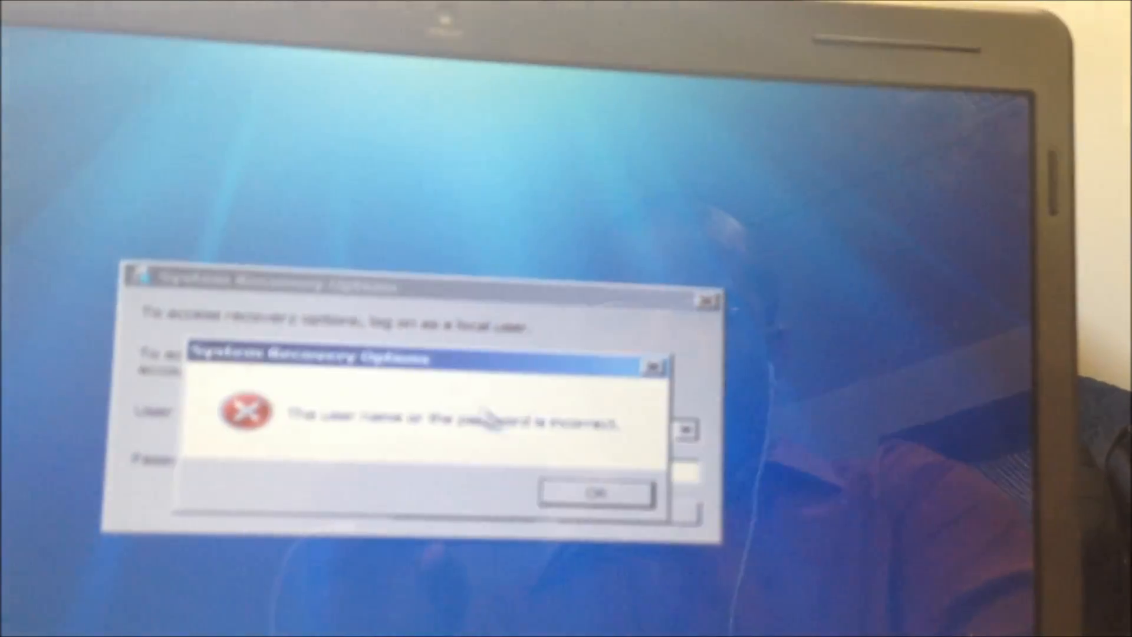
left_click(592, 492)
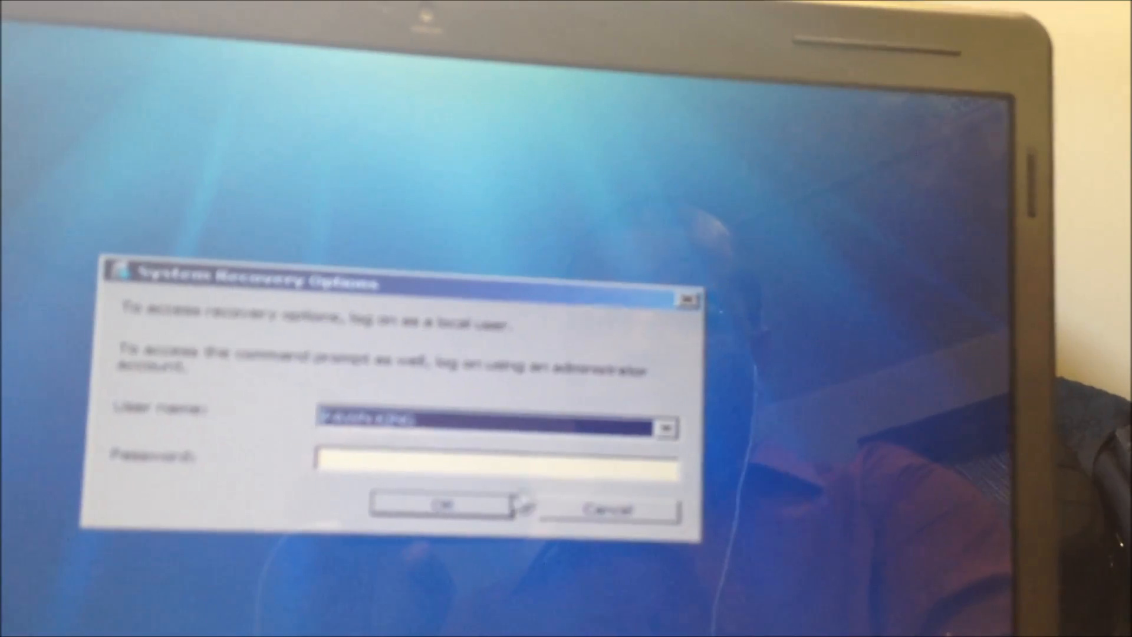
left_click(440, 505)
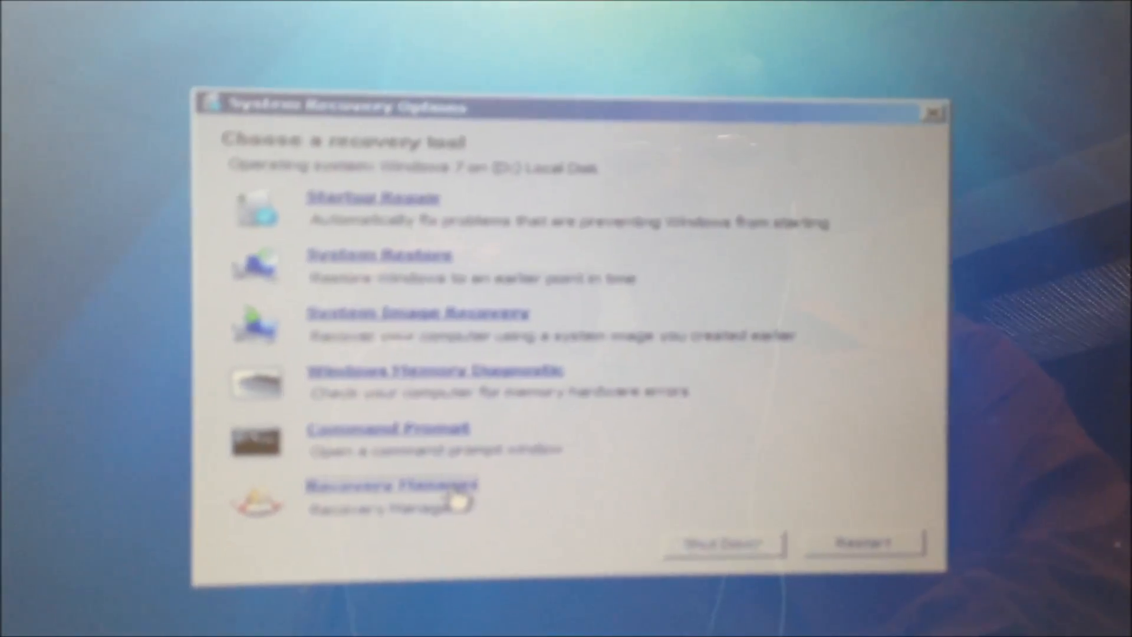
Open Recovery Manager from the Choose a recovery tool list
left_click(386, 483)
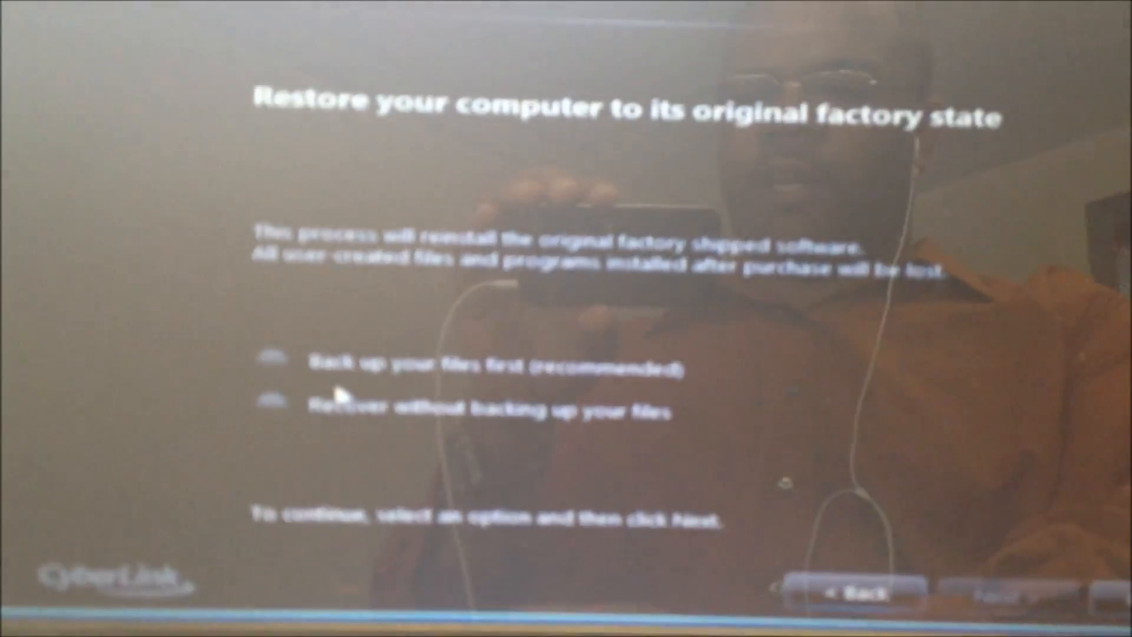
Select 'Recover without backing up your files', continue, and acknowledge the battery power warning
left_click(296, 518)
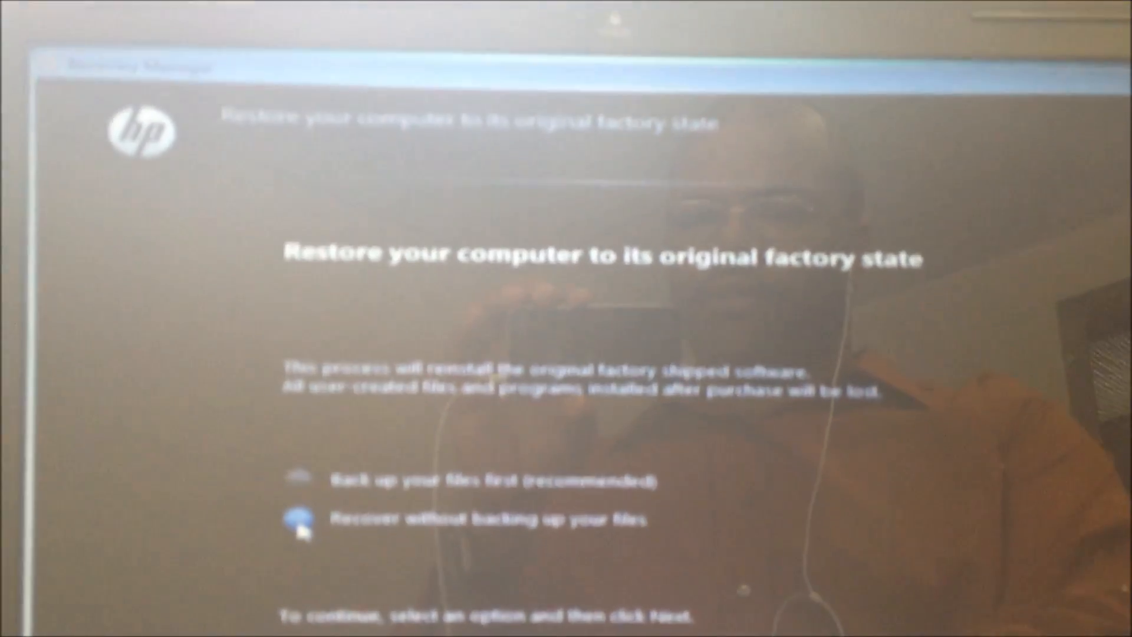
left_click(296, 519)
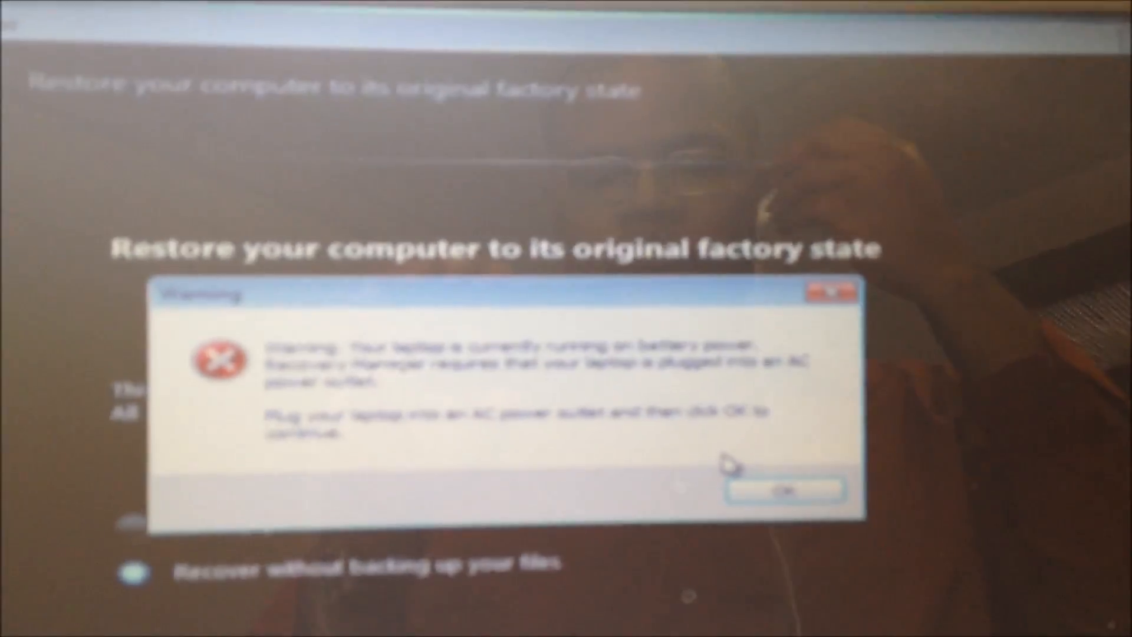
left_click(784, 490)
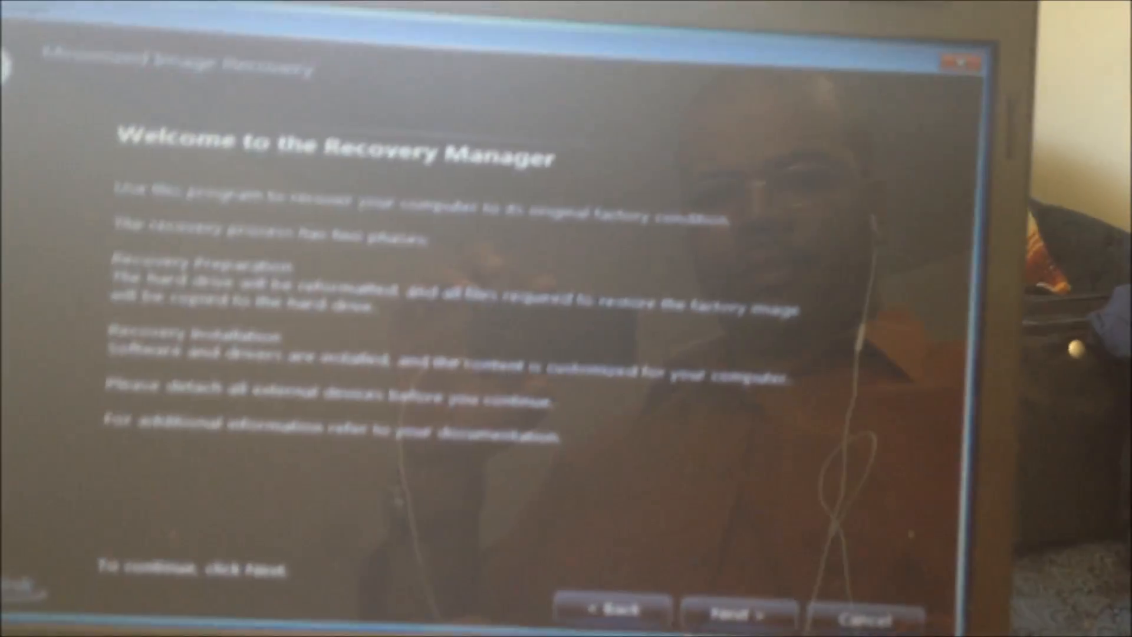
Continue past the Recovery Manager welcome screen to begin reformatting and copying restore files
left_click(733, 610)
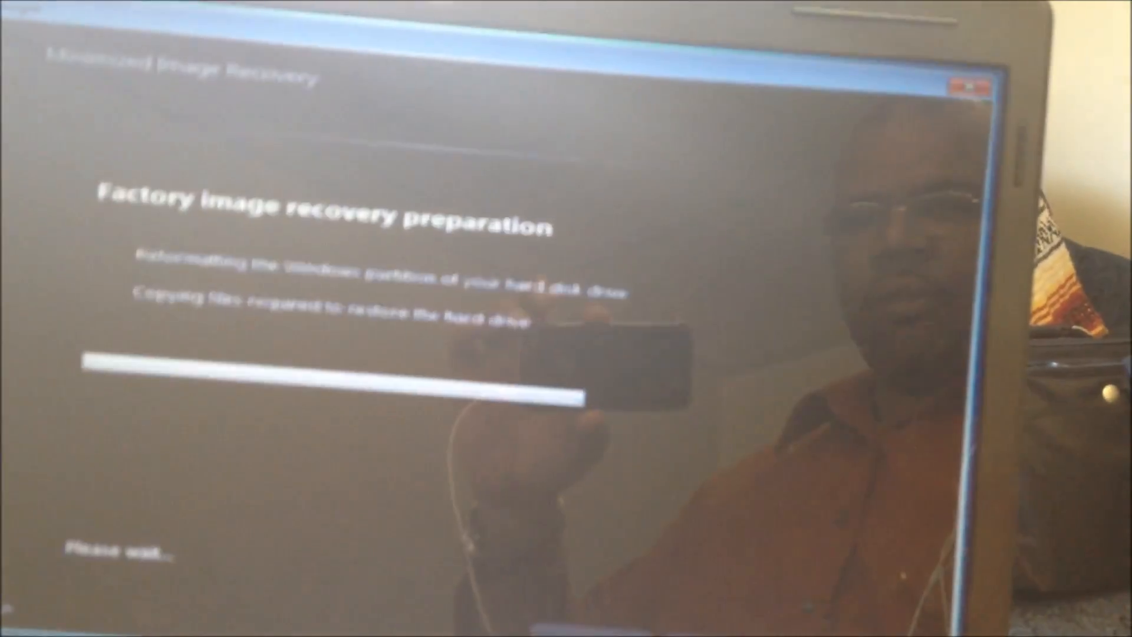